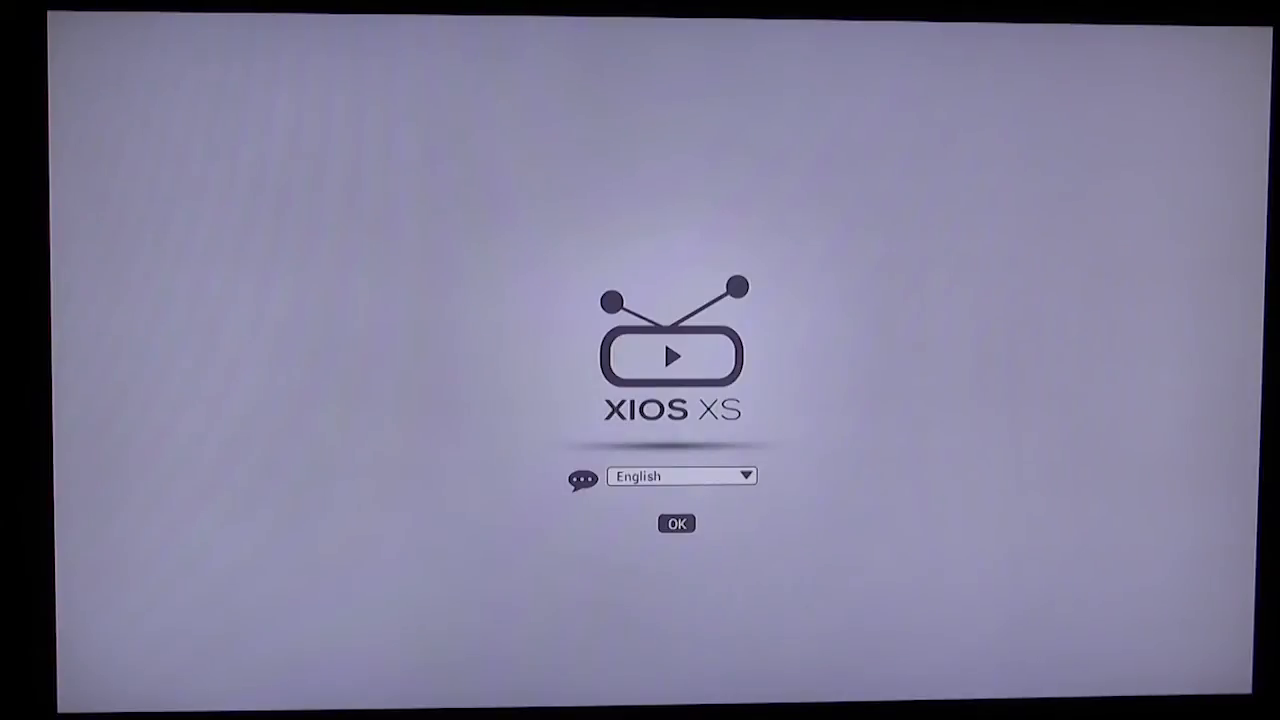
# - Confirm English as the setup language to open the Display step
pyautogui.click(677, 523)
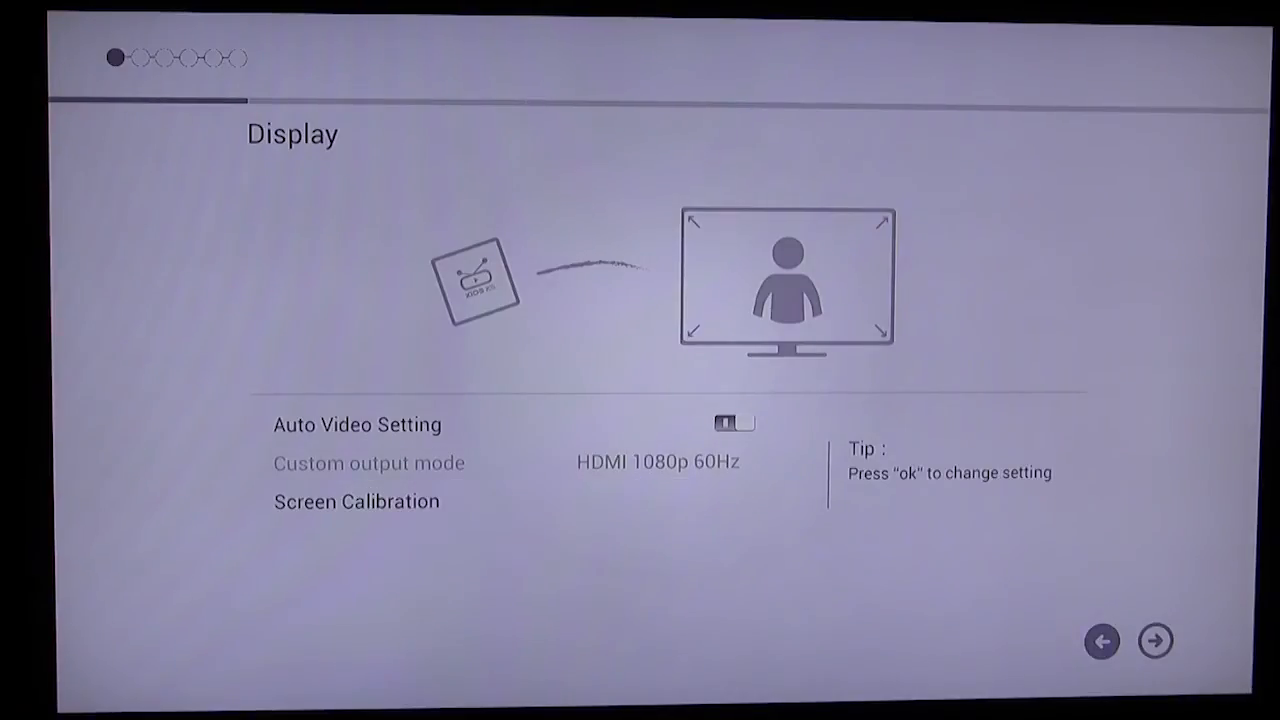
# - Accept HDMI 1080p 60Hz display output and advance to Audio settings
pyautogui.click(1155, 641)
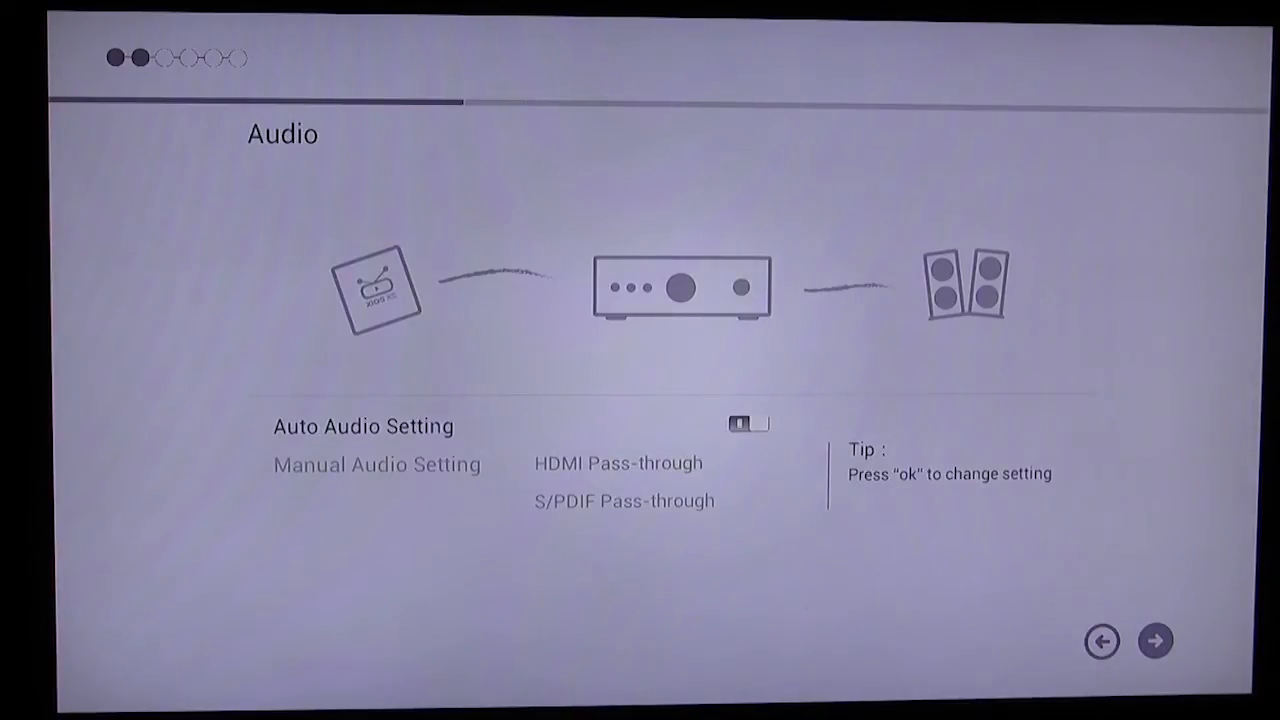
# - Advance past Audio to Network and choose the ThinkComputers.org wireless network
pyautogui.click(1155, 641)
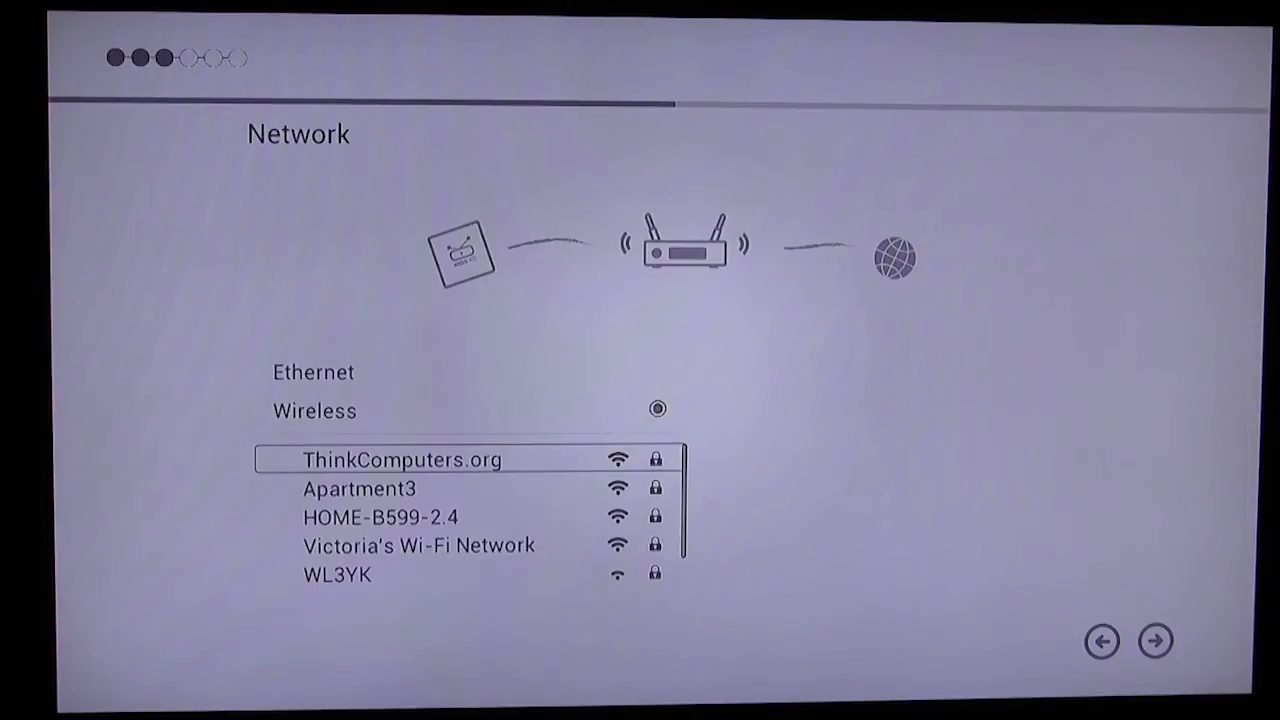
pyautogui.click(403, 459)
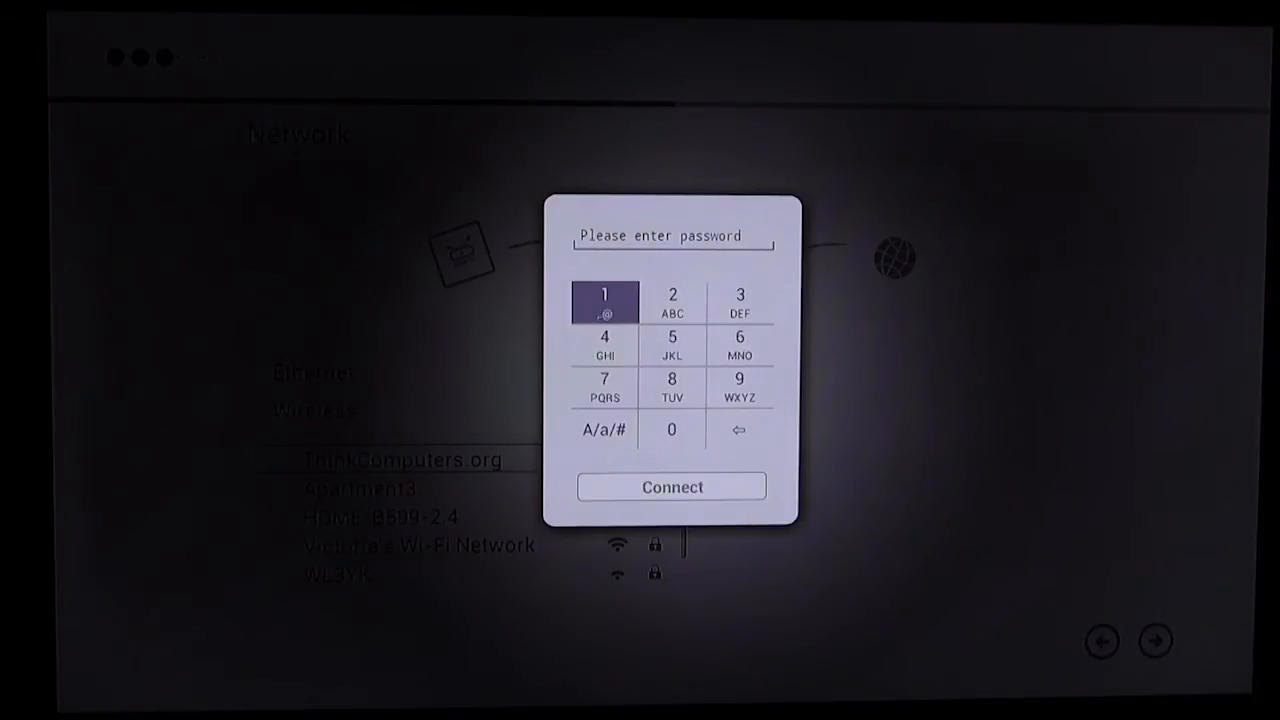
# - Switch the on-screen keypad to lowercase and enter the first Wi-Fi password characters
pyautogui.click(671, 345)
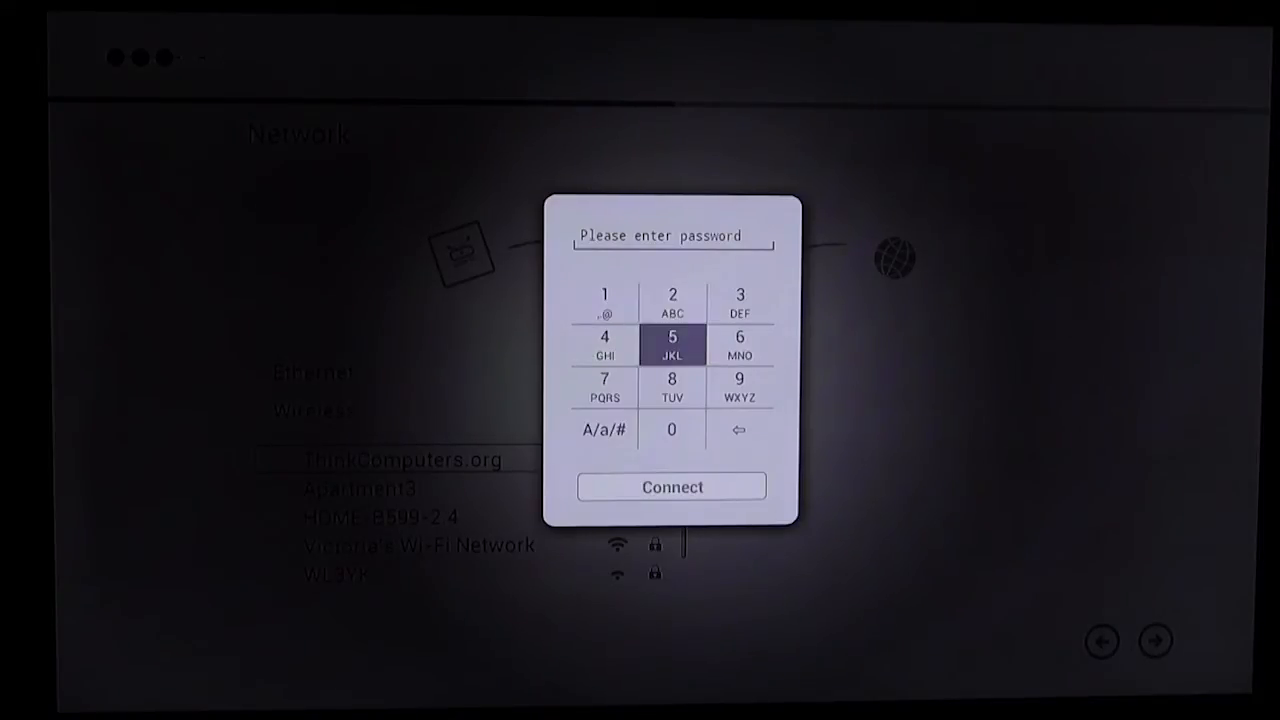
pyautogui.click(604, 429)
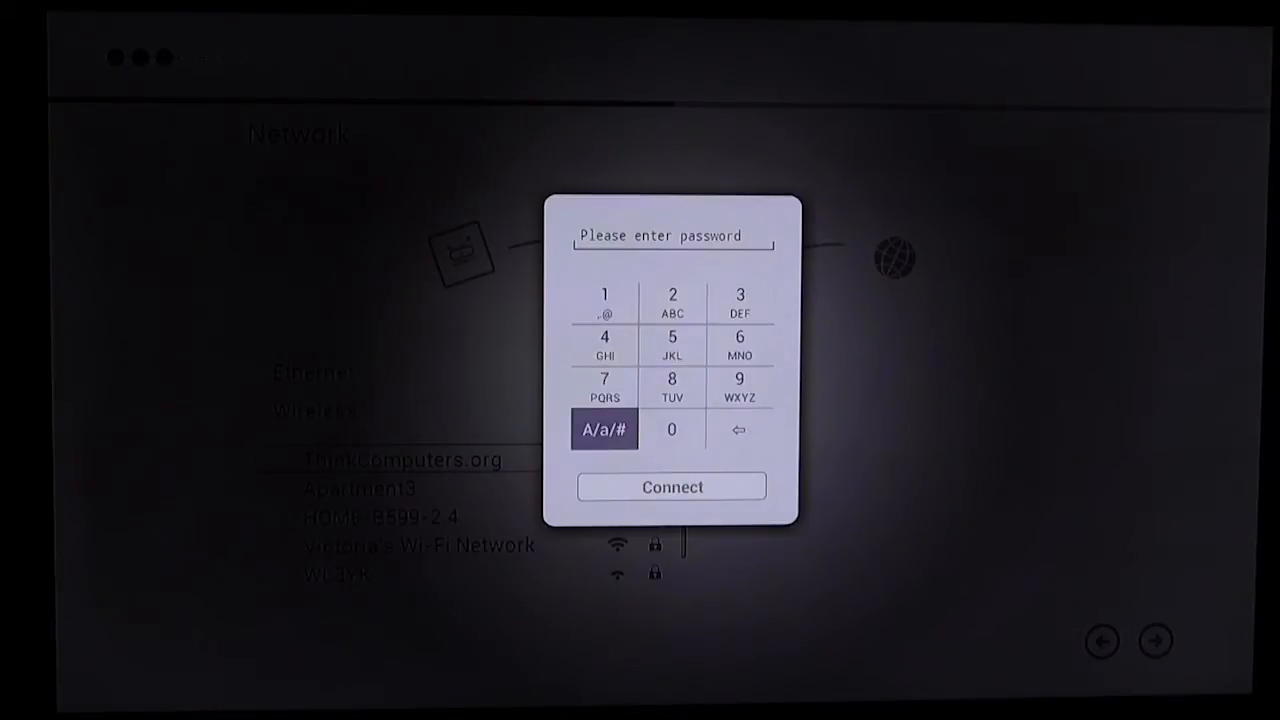
pyautogui.click(604, 429)
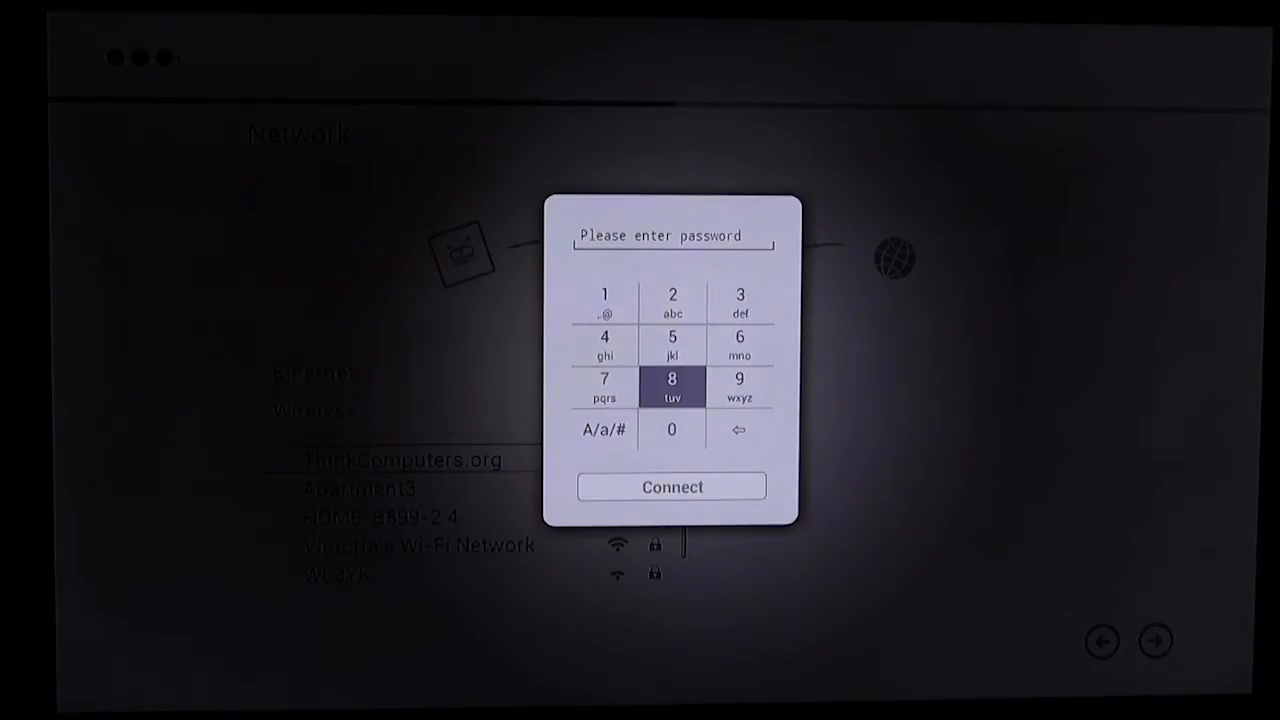
pyautogui.click(671, 385)
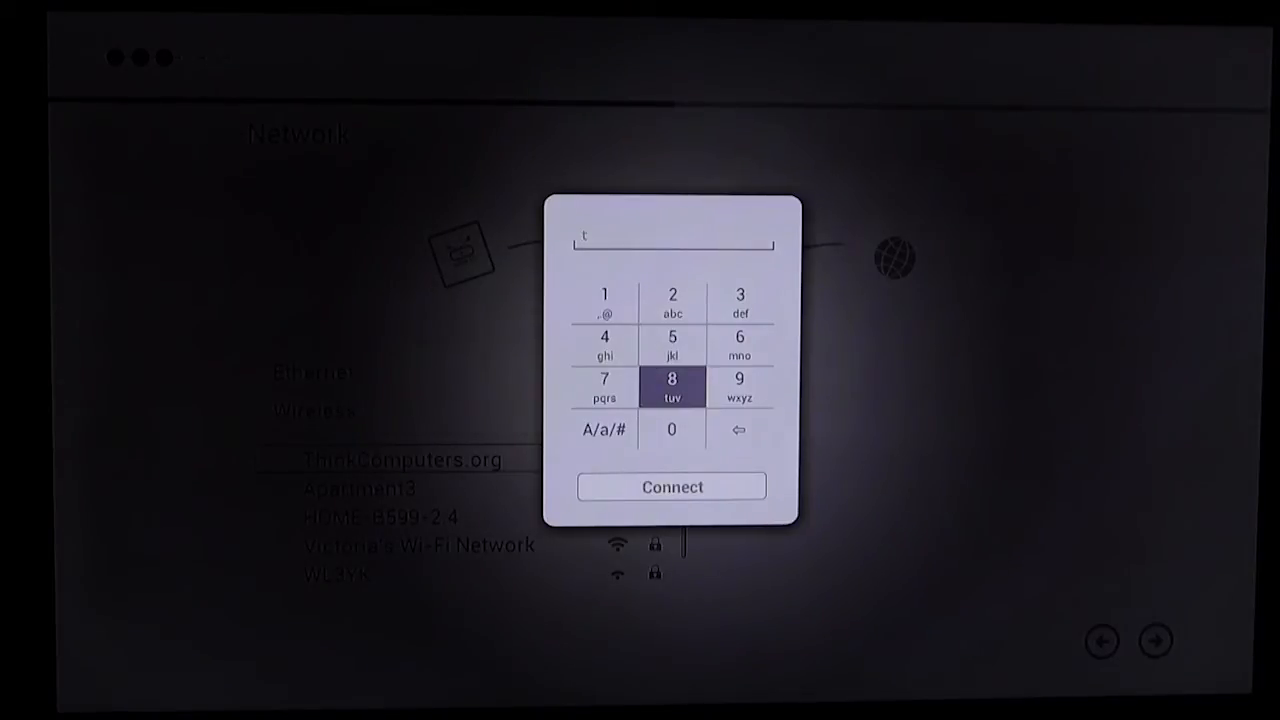
pyautogui.click(671, 337)
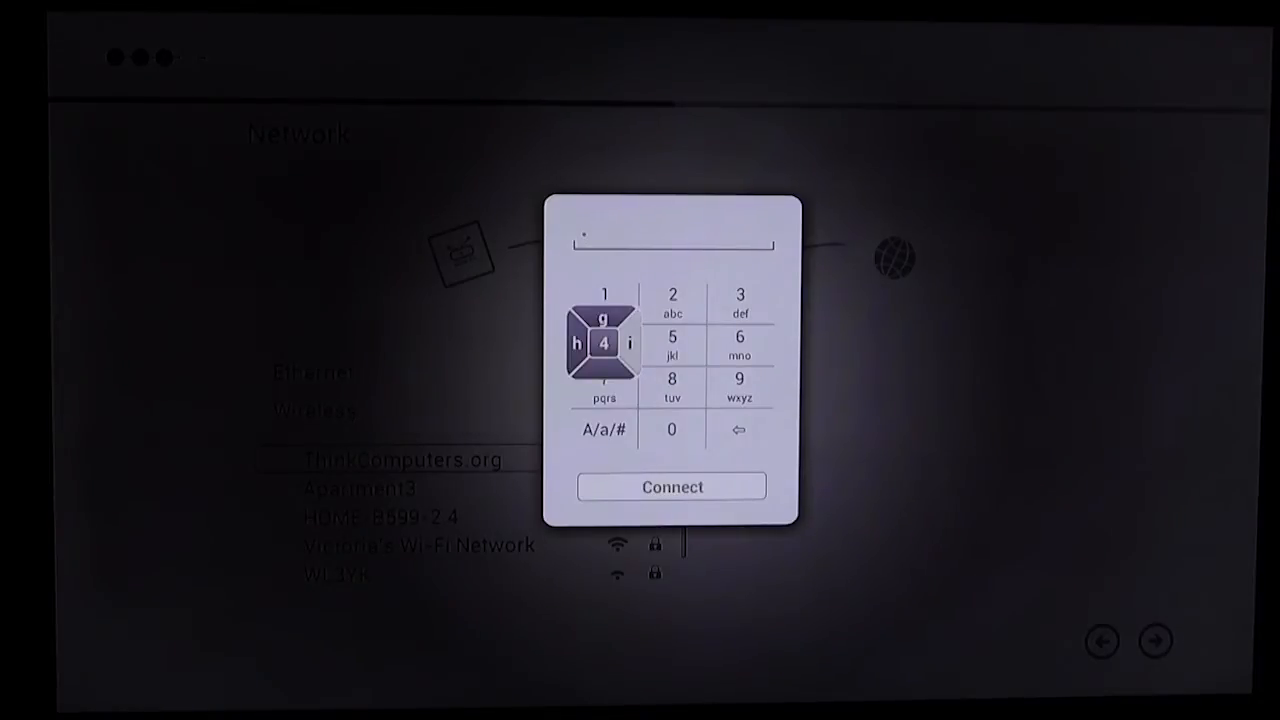
pyautogui.click(604, 344)
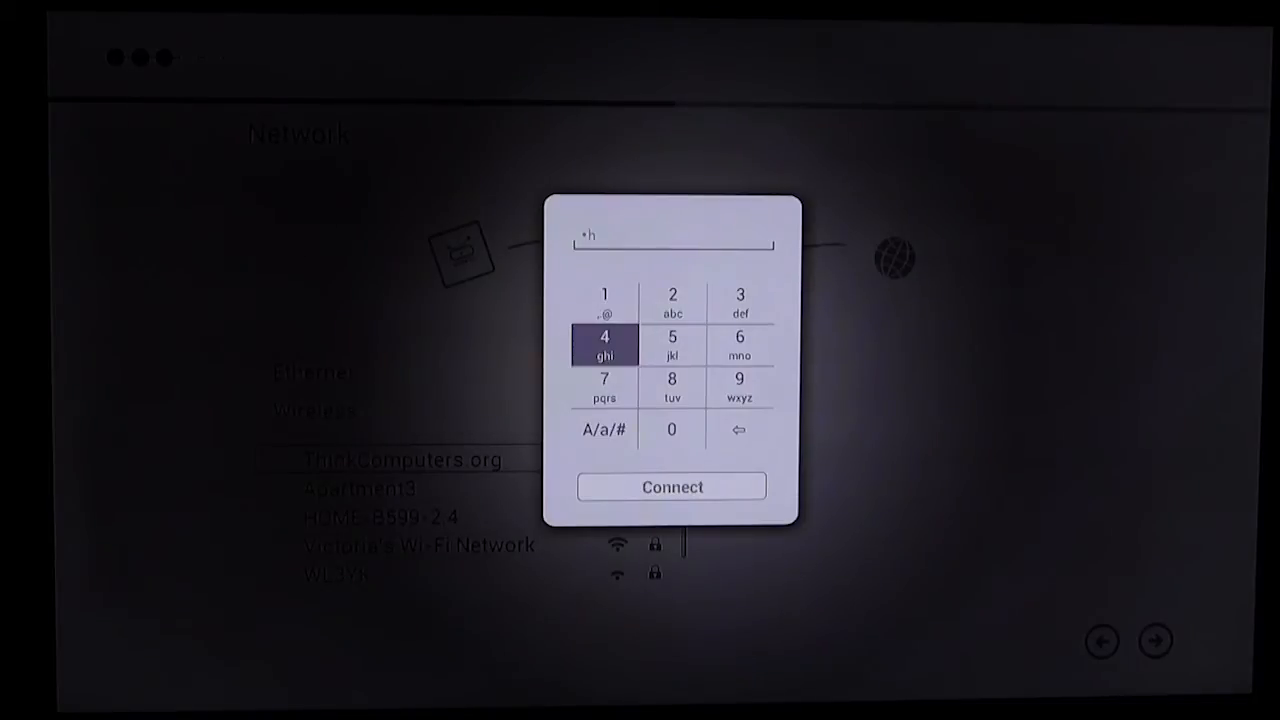
pyautogui.click(604, 345)
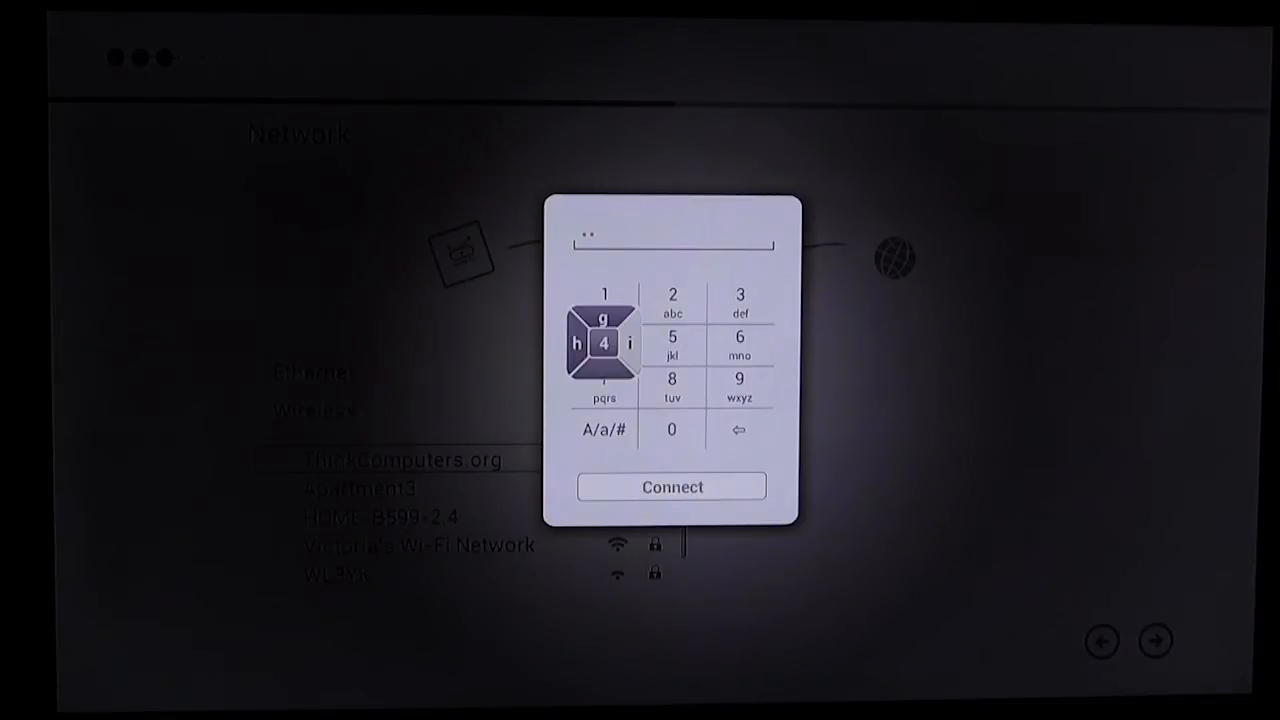
pyautogui.click(604, 342)
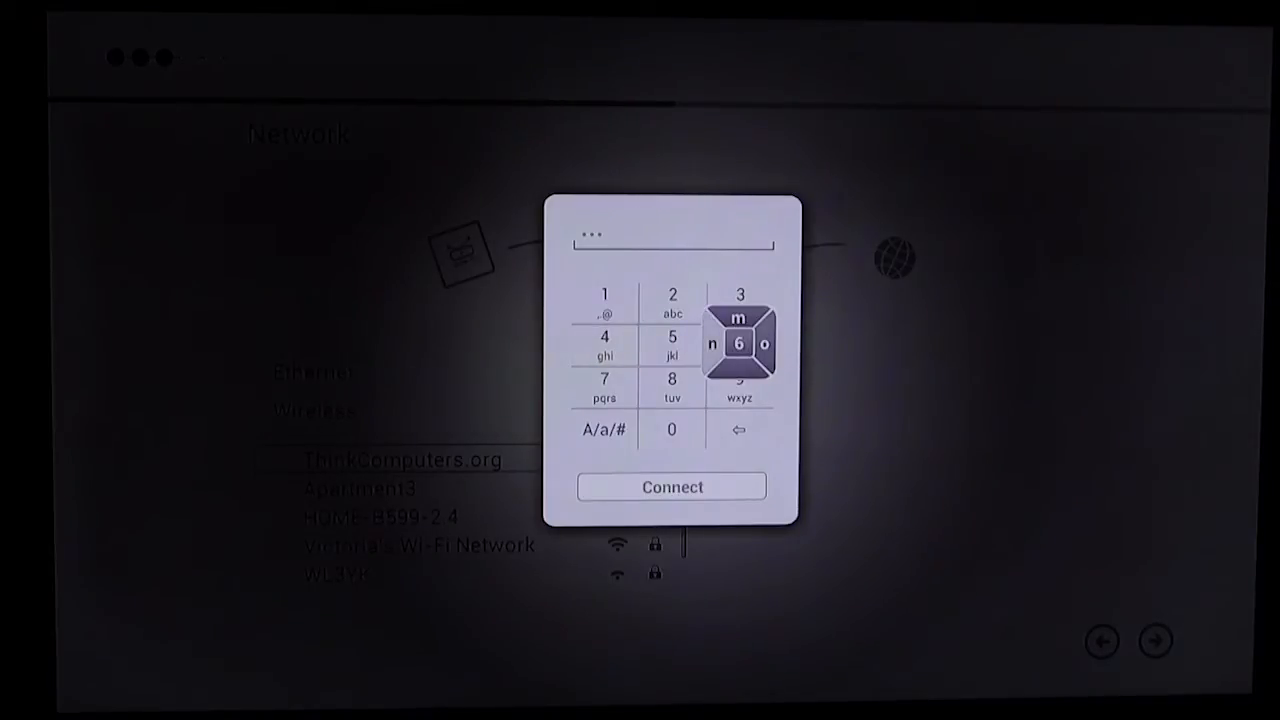
pyautogui.click(739, 343)
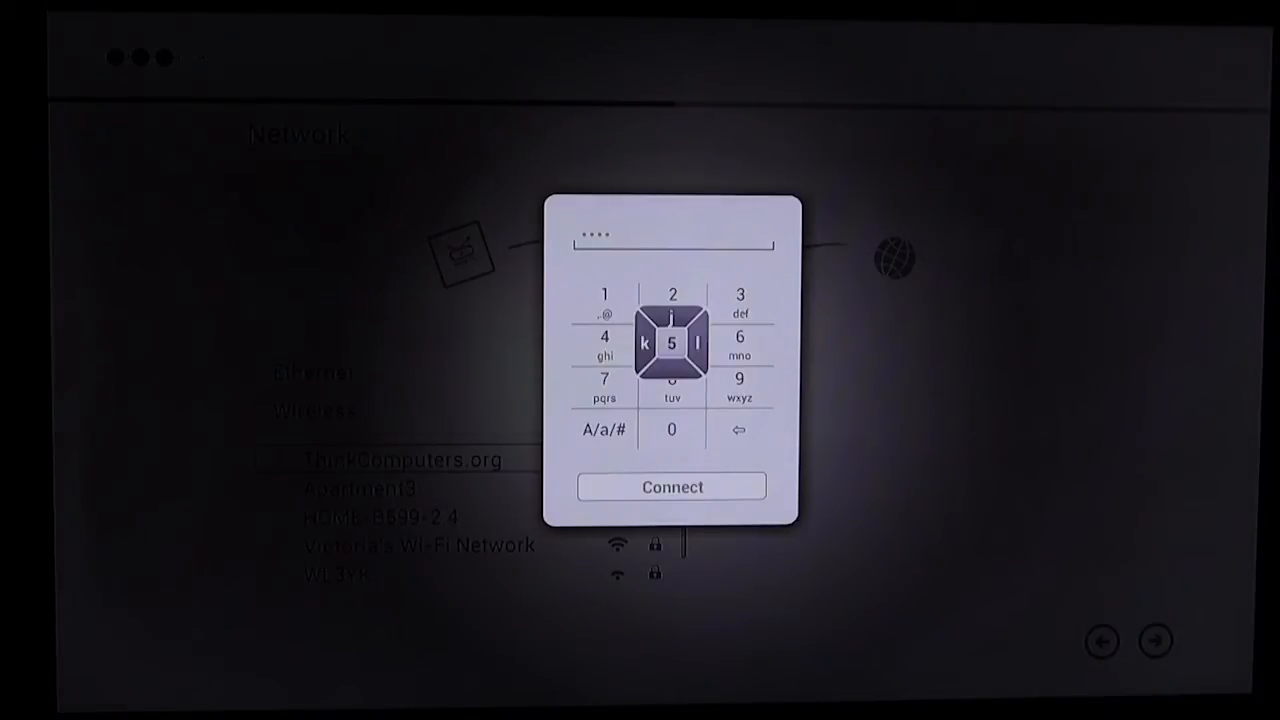
pyautogui.click(645, 343)
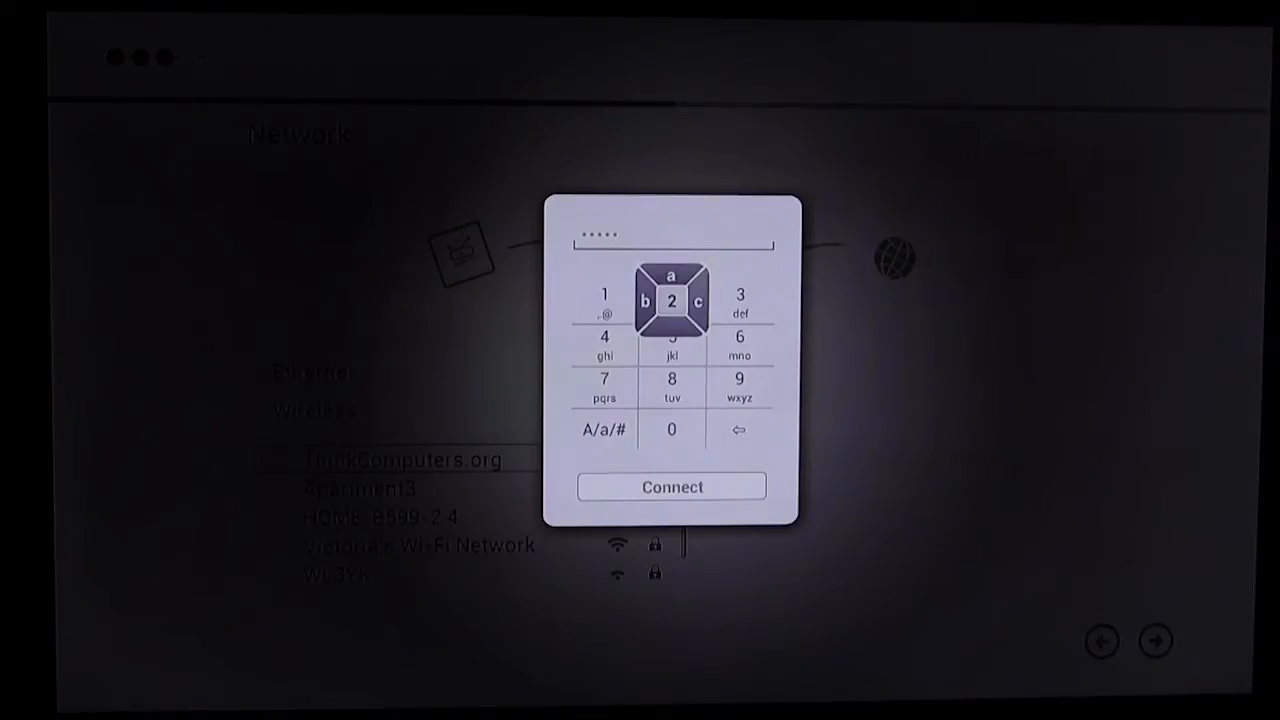
# - Enter the remaining Wi-Fi password characters, including a symbol, on the keypad
pyautogui.click(698, 301)
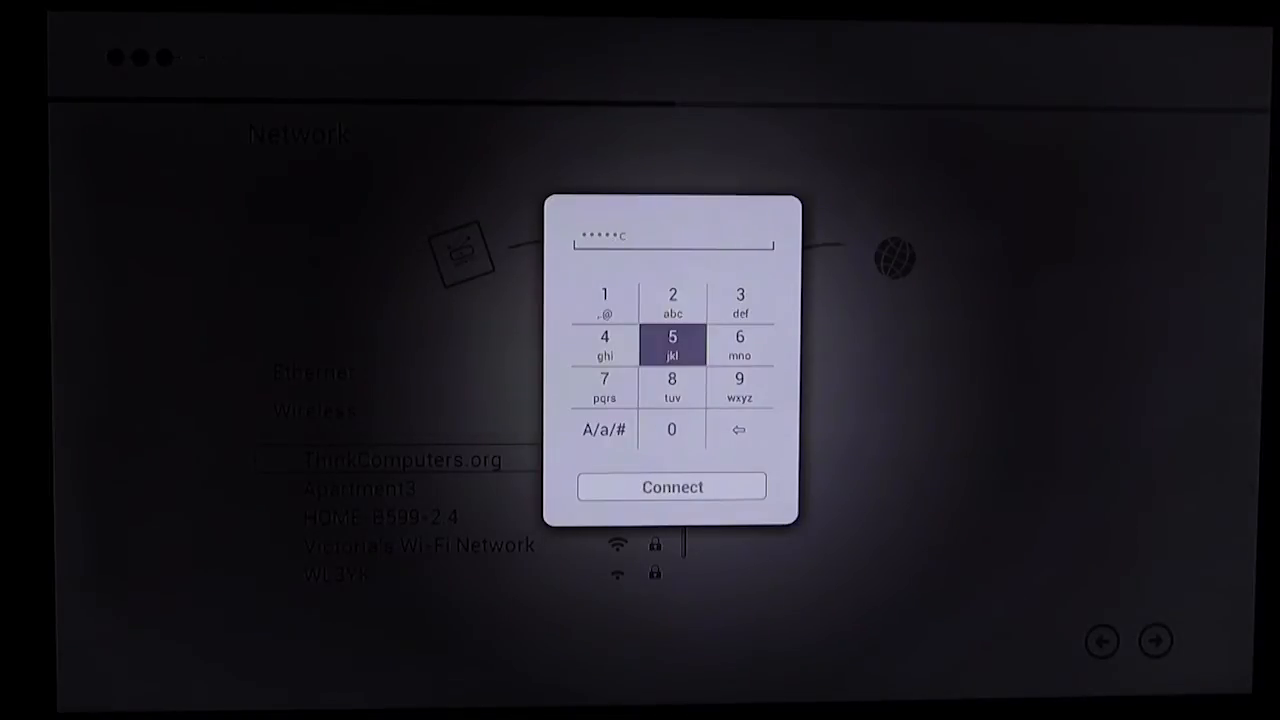
pyautogui.click(739, 343)
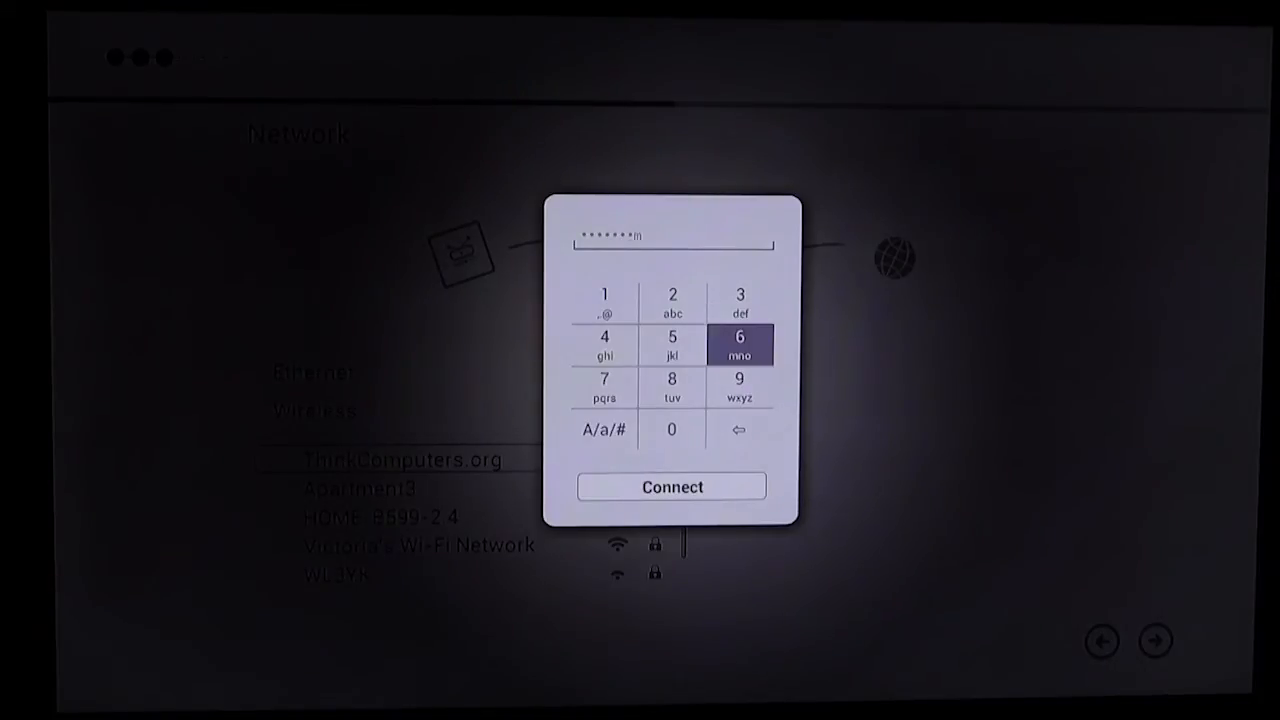
pyautogui.click(604, 388)
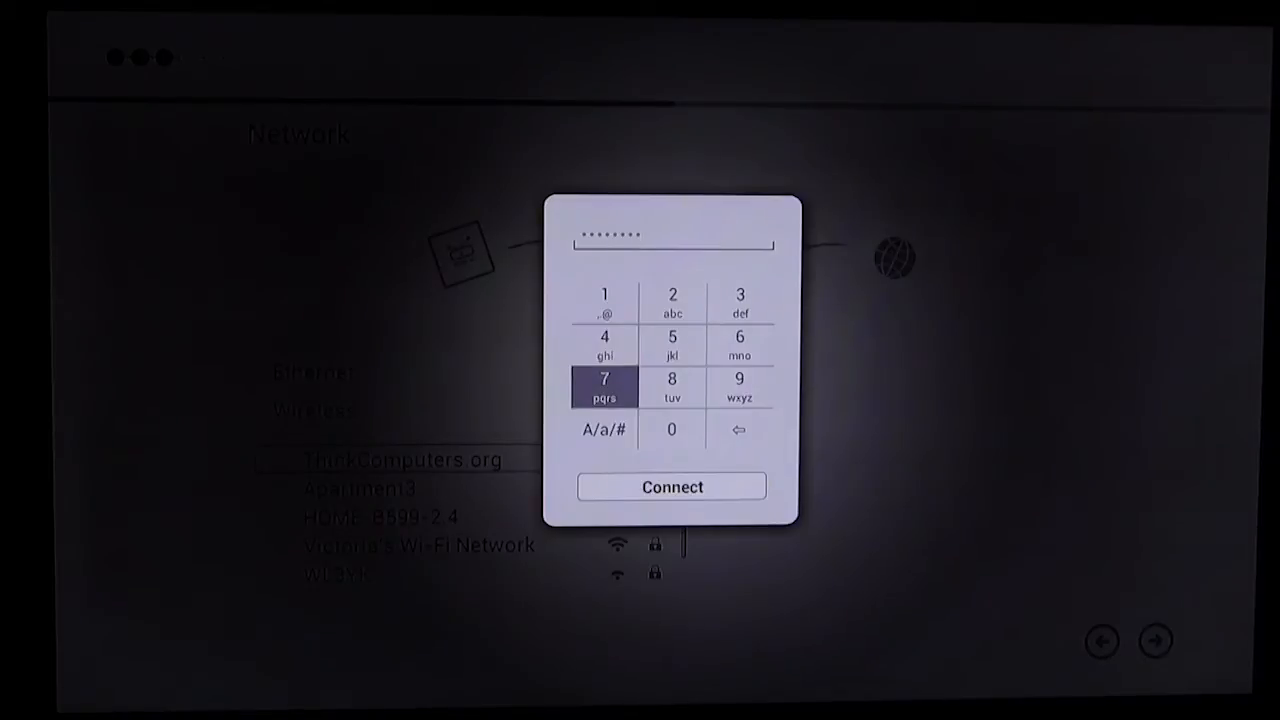
pyautogui.click(604, 385)
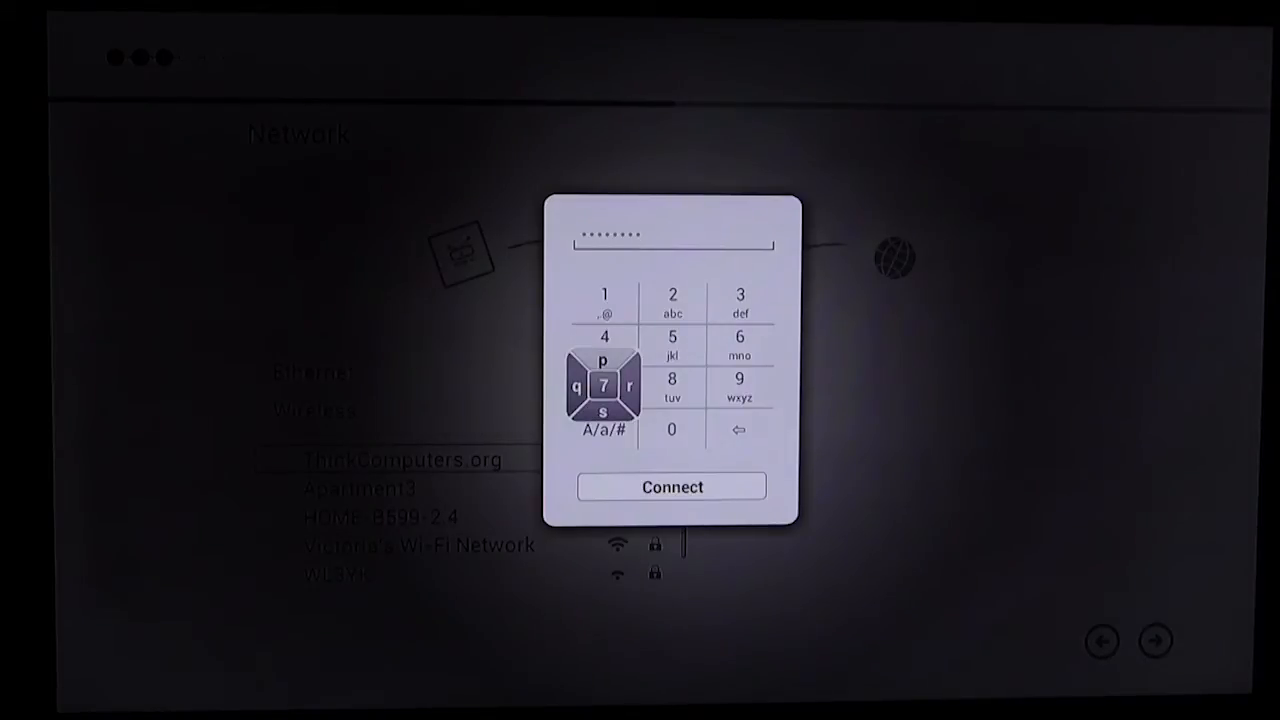
pyautogui.click(604, 383)
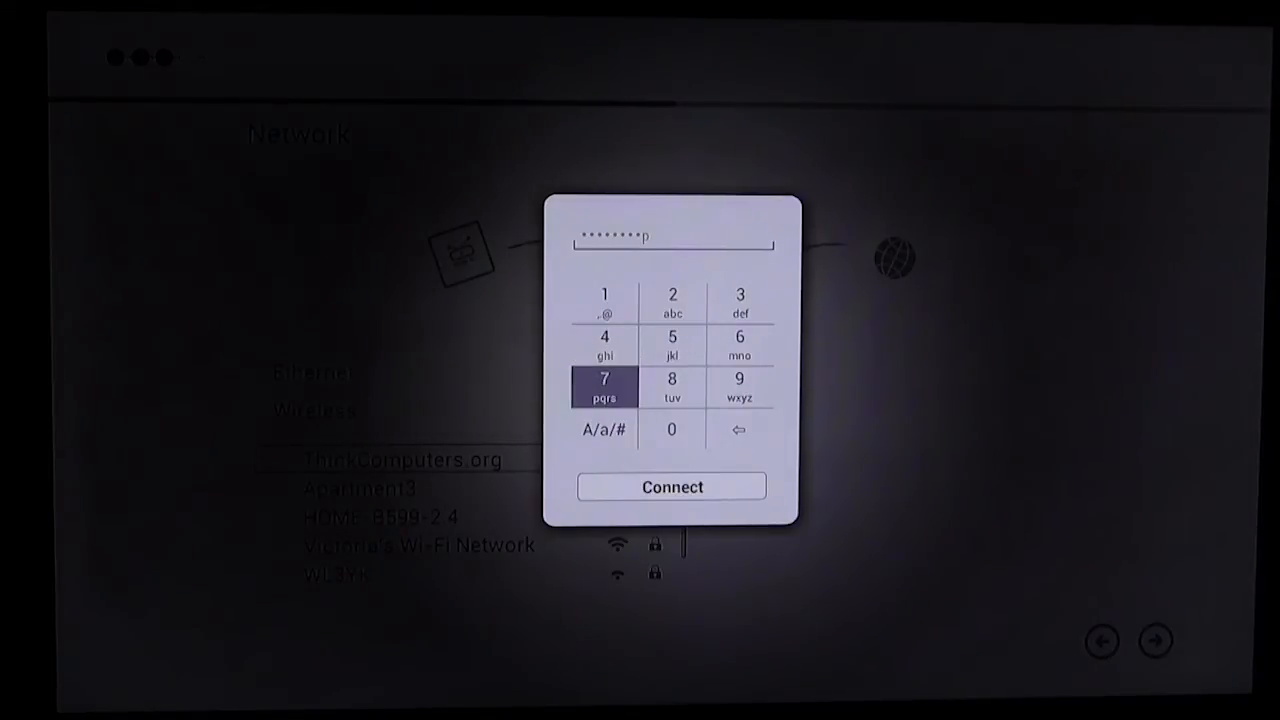
pyautogui.click(604, 387)
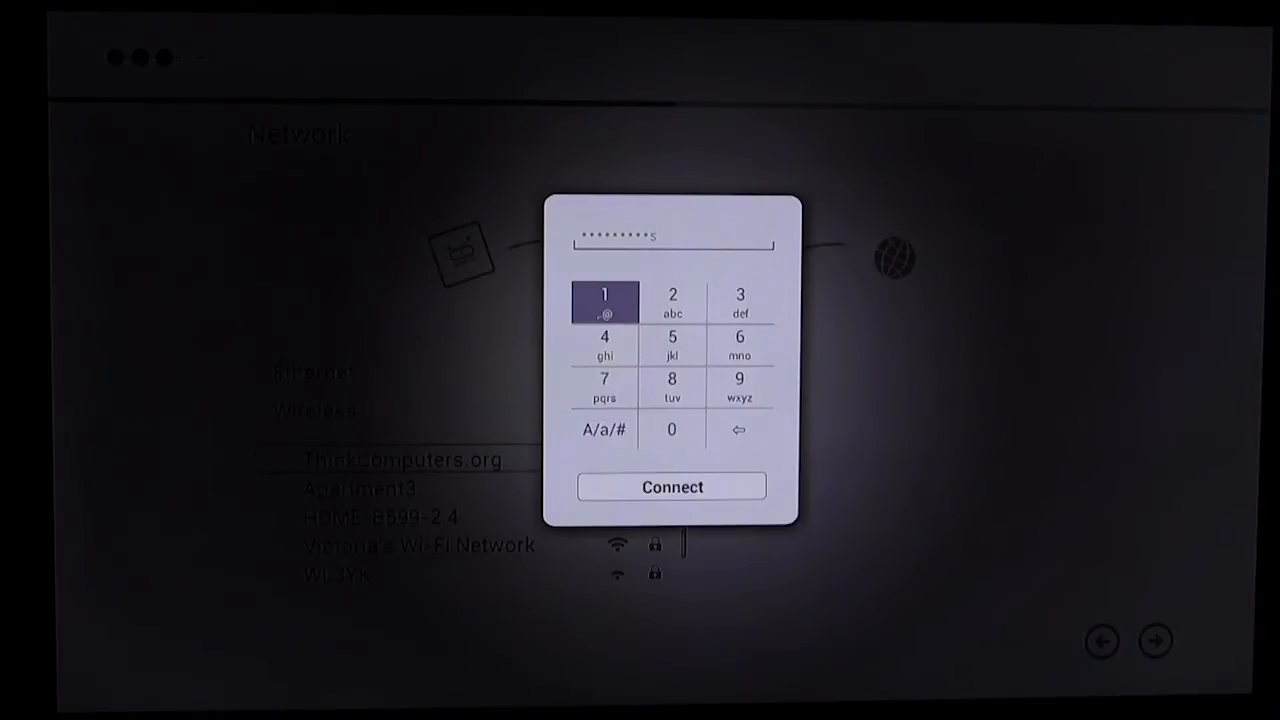
pyautogui.click(604, 301)
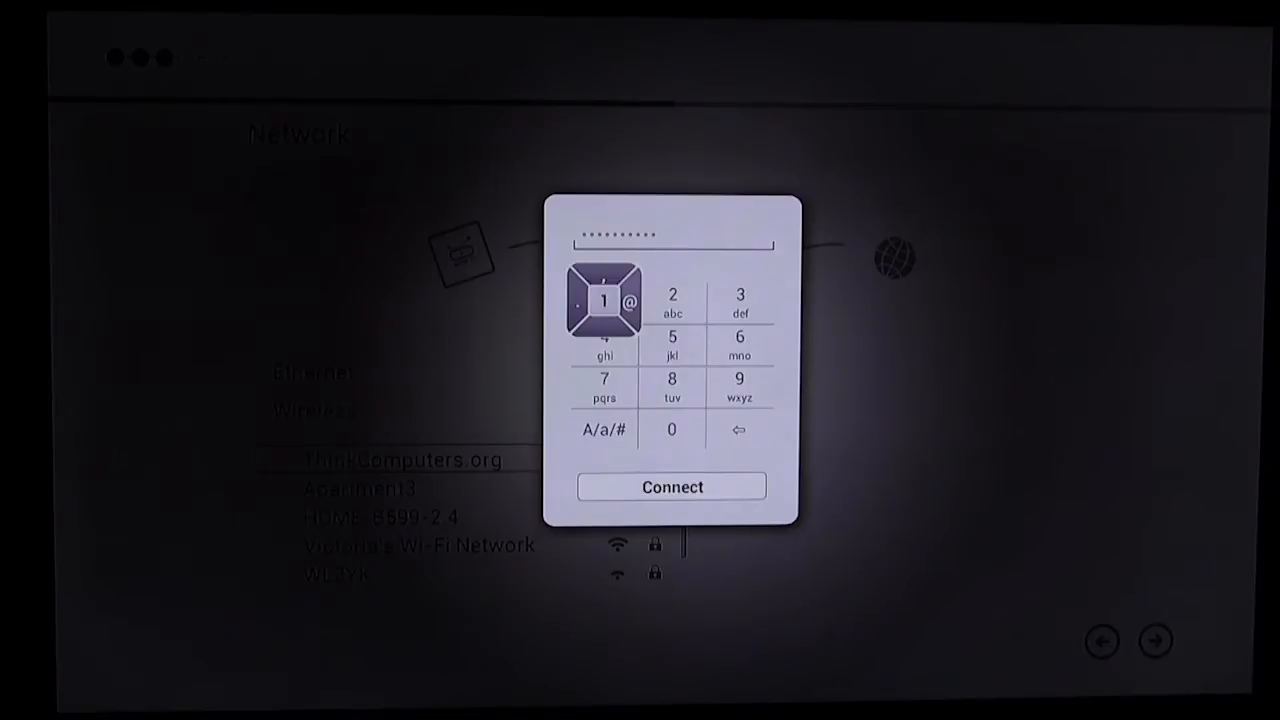
pyautogui.click(604, 429)
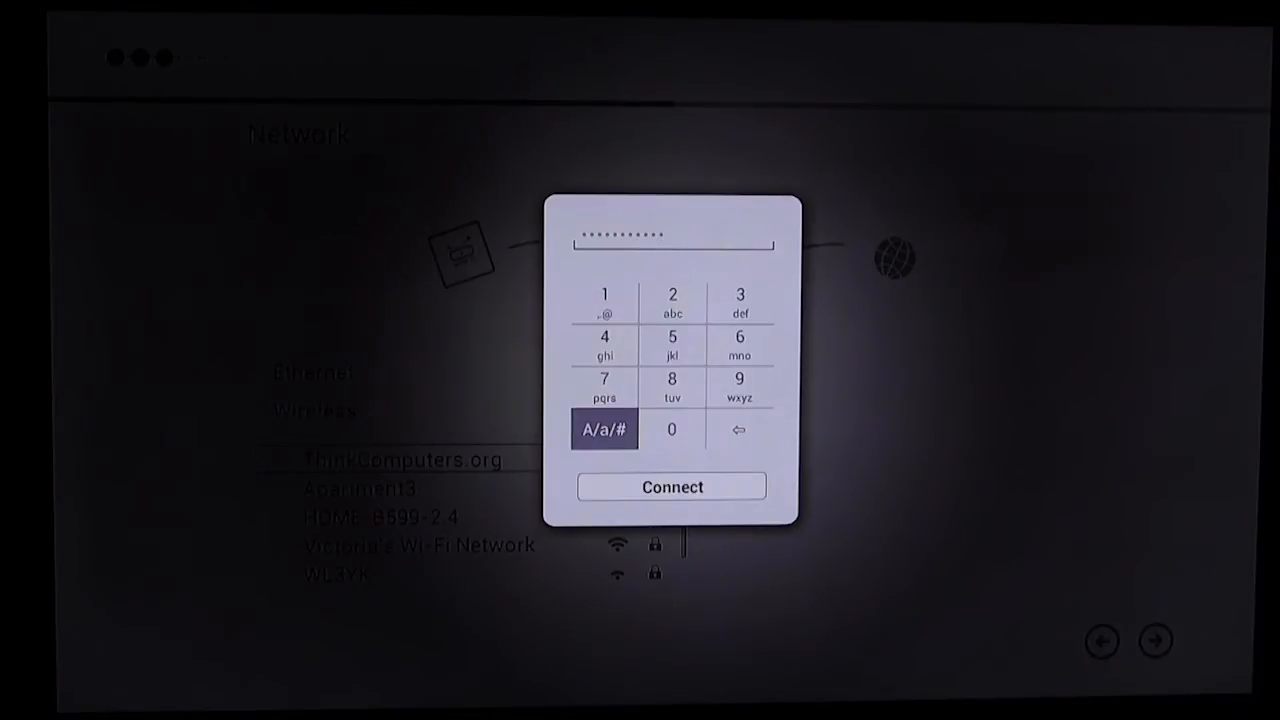
# - Join ThinkComputers.org with the entered password, then advance to the Time Zone step
pyautogui.click(672, 486)
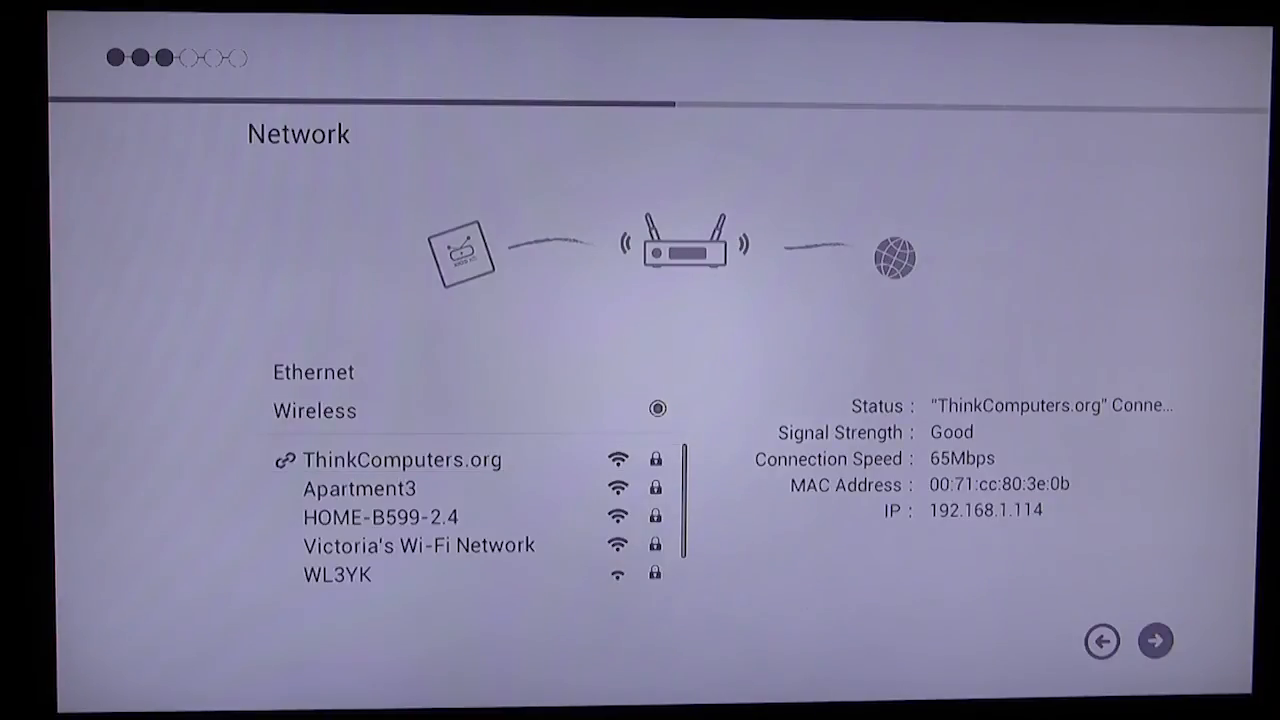
pyautogui.click(1155, 641)
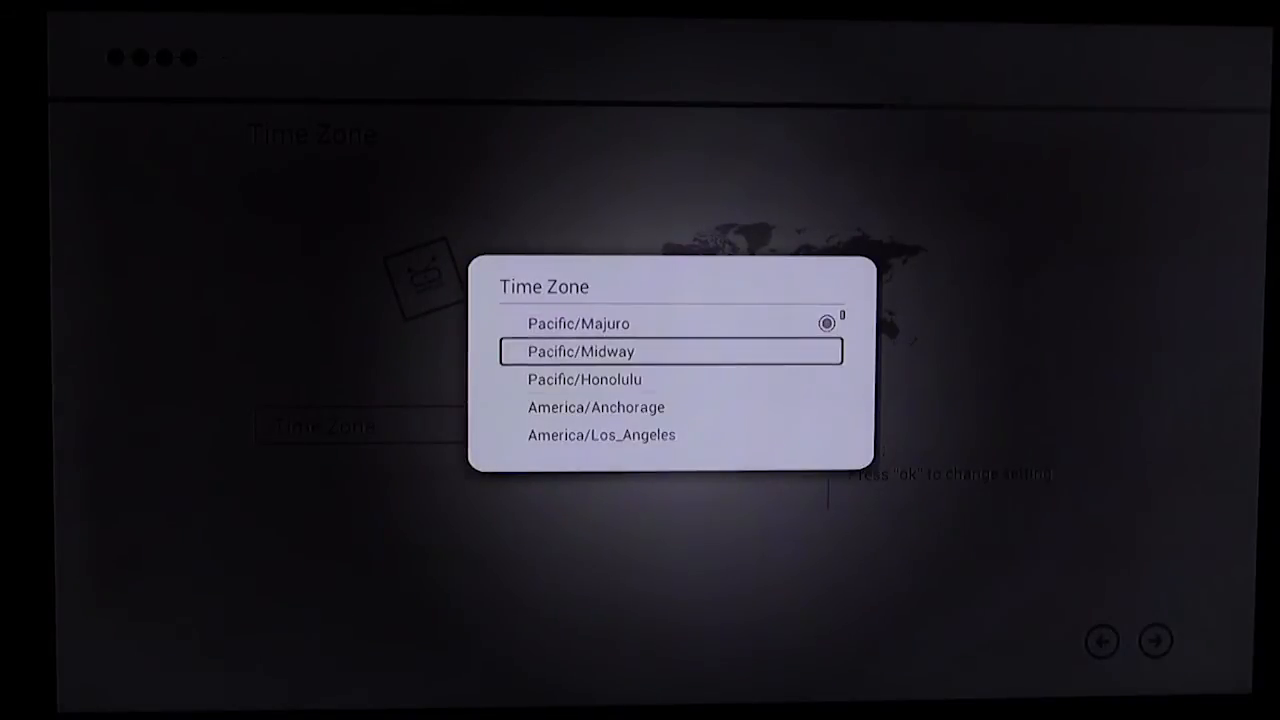
# - Set the time zone to America/New_York and advance past Other to Version
pyautogui.scroll(-3)
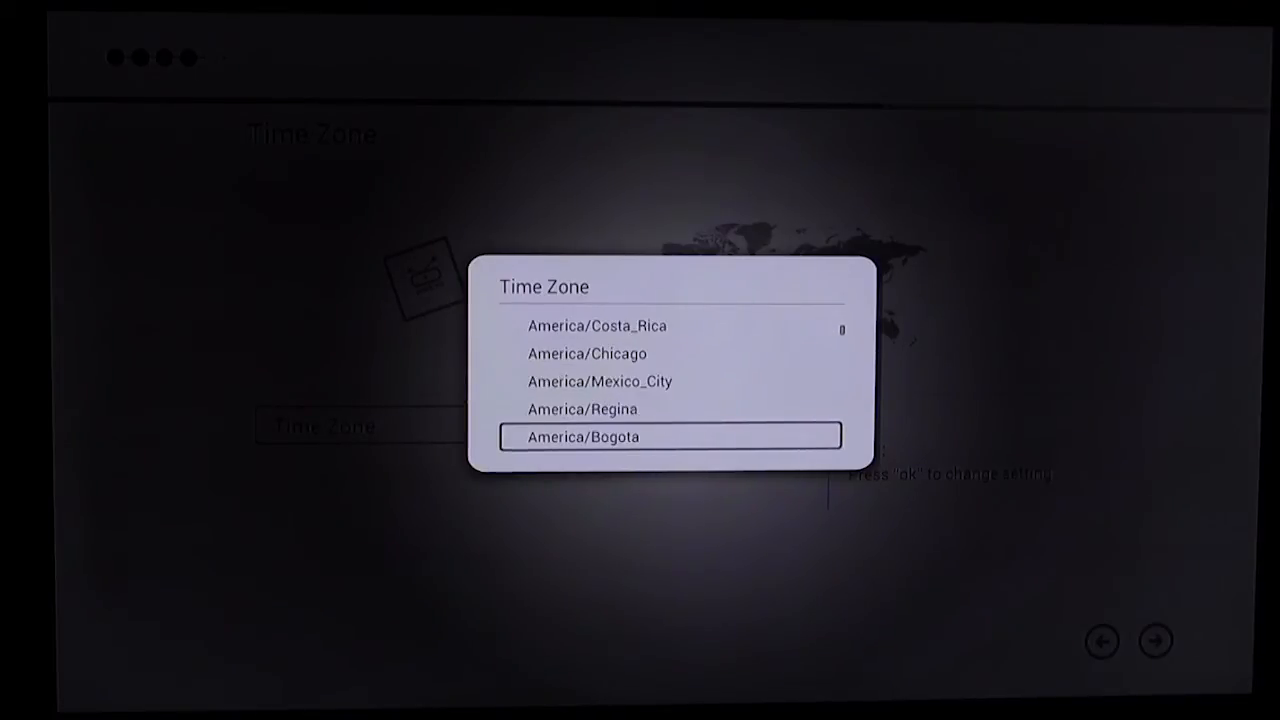
pyautogui.scroll(-3)
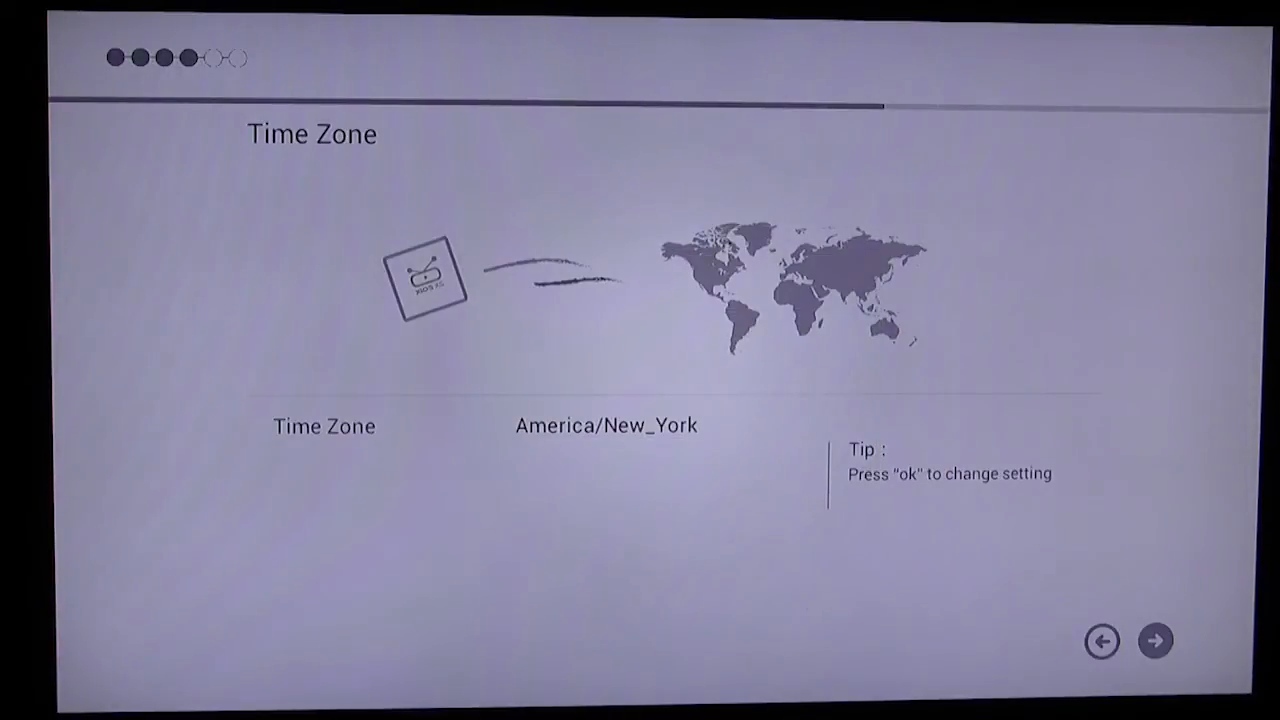
pyautogui.click(1155, 641)
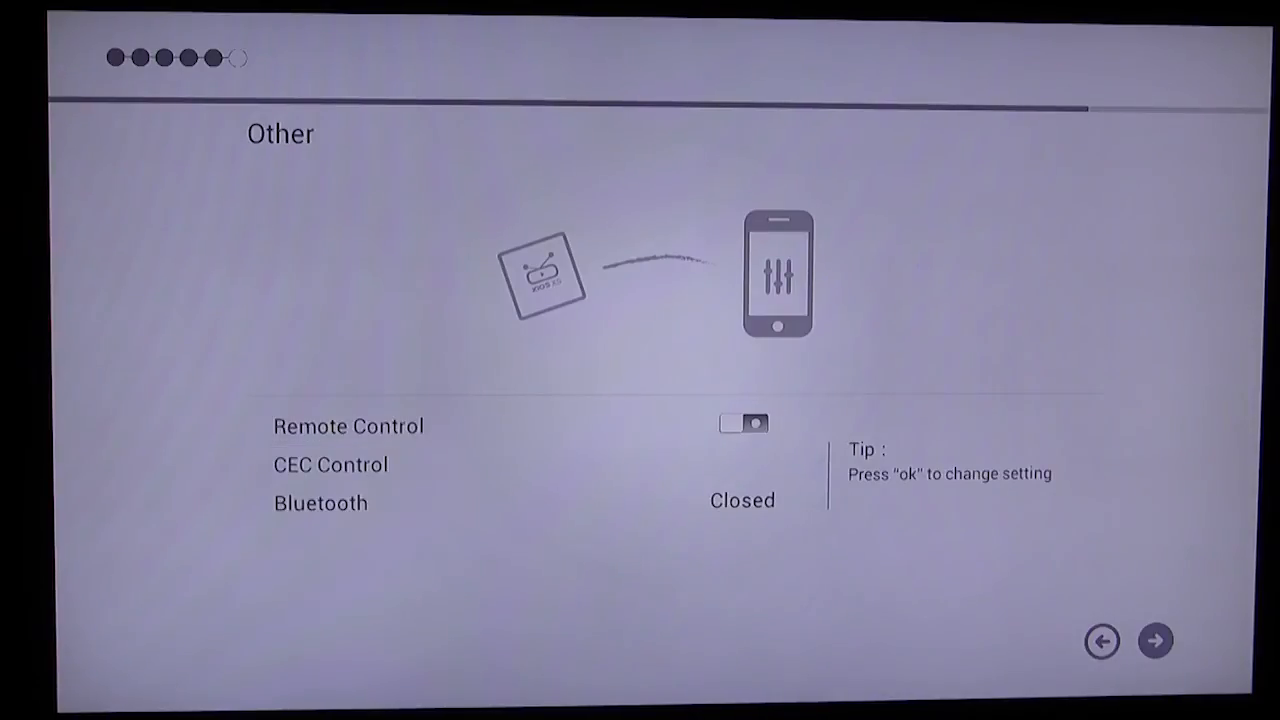
pyautogui.click(1155, 641)
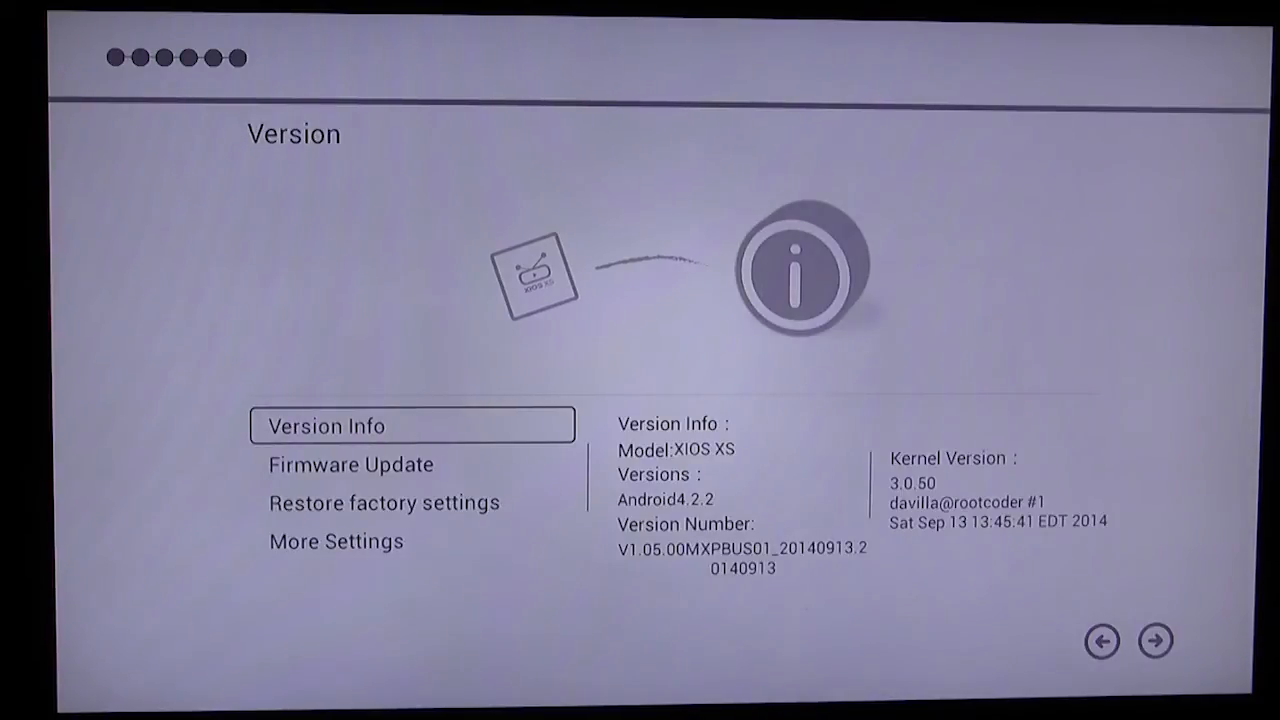